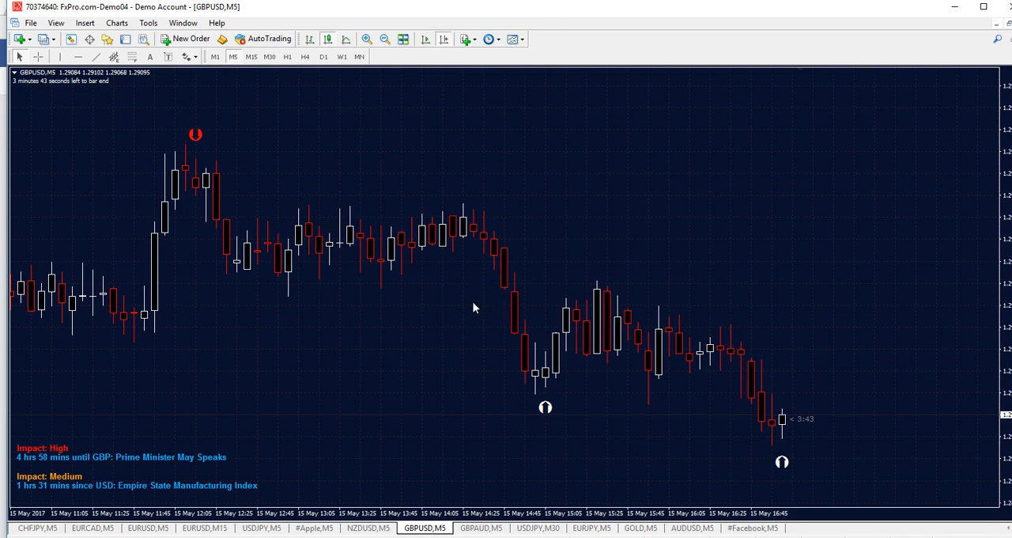
pyautogui.moveTo(498, 243)
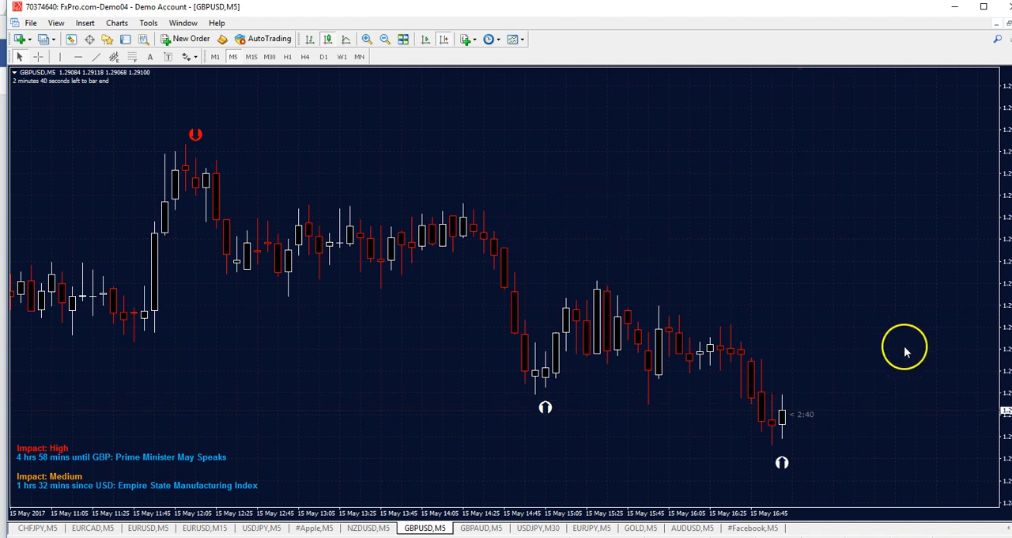
pyautogui.moveTo(774, 514)
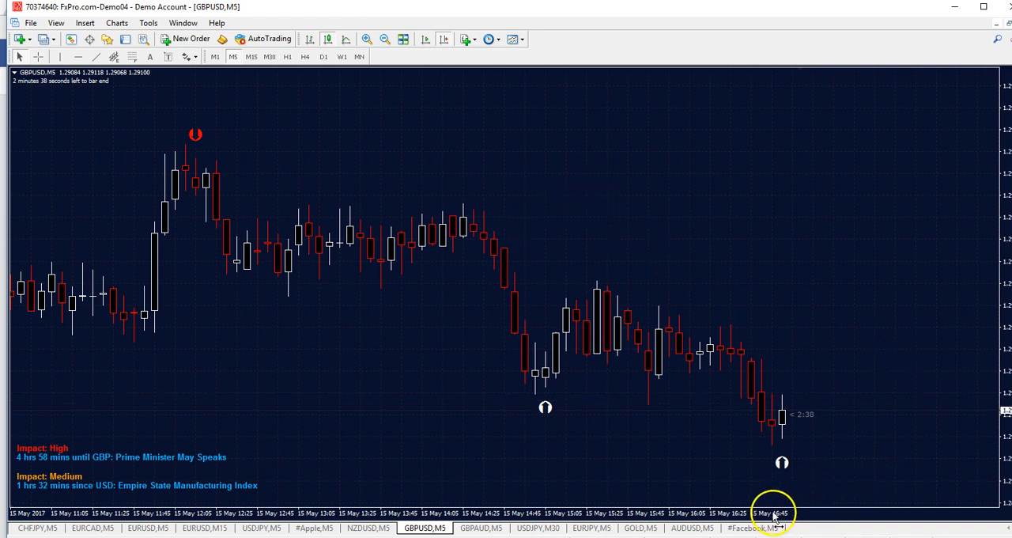
# Step: Browse the Facebook, Apple, GOLD and USDJPY charts, then scroll GBPUSD M5 forward to 15 May 03:05
pyautogui.click(752, 527)
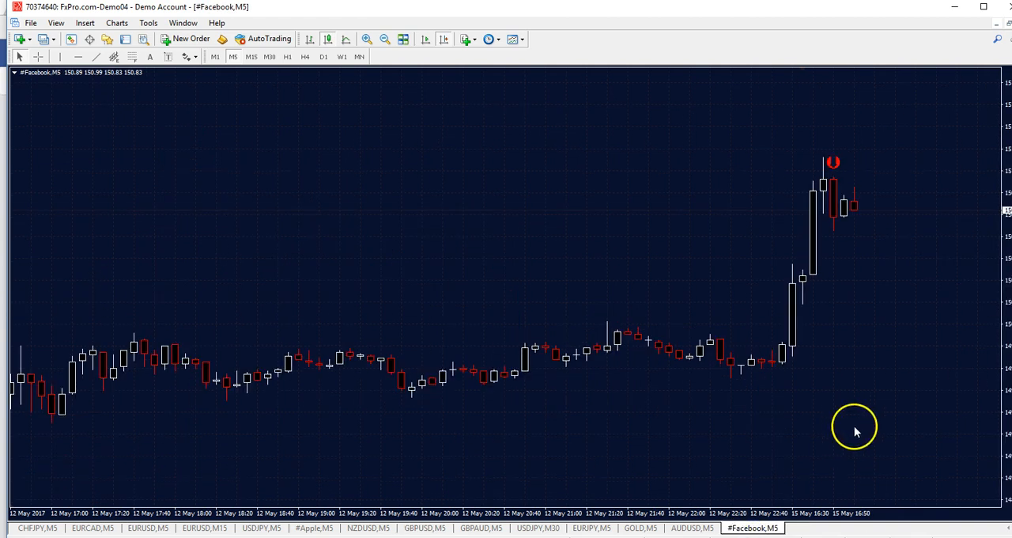
pyautogui.moveTo(201, 481)
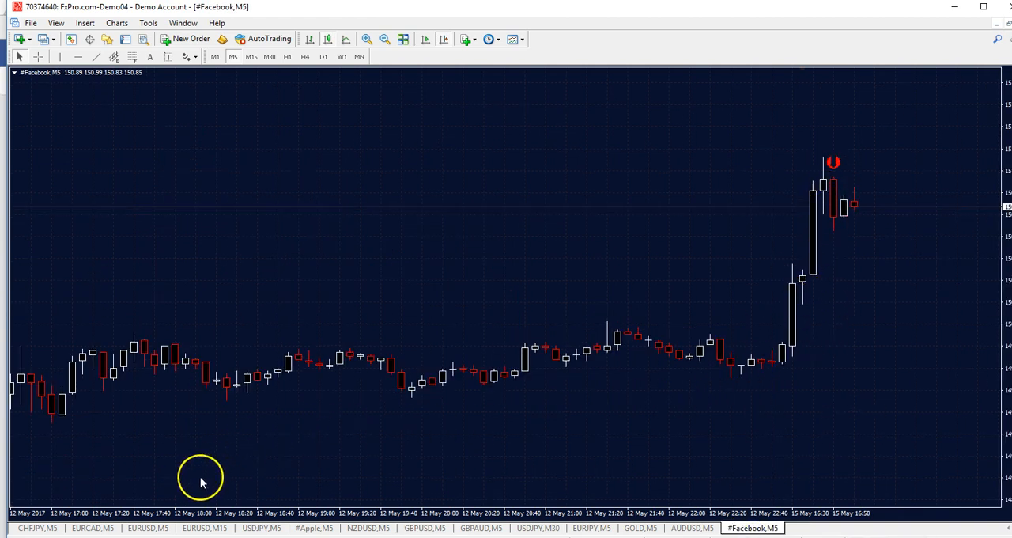
pyautogui.moveTo(300, 527)
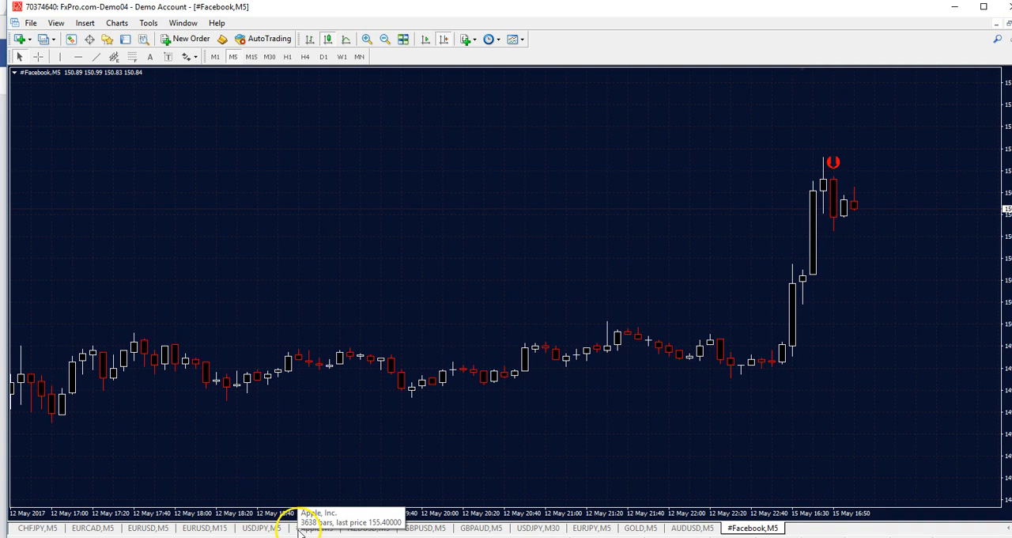
pyautogui.click(314, 527)
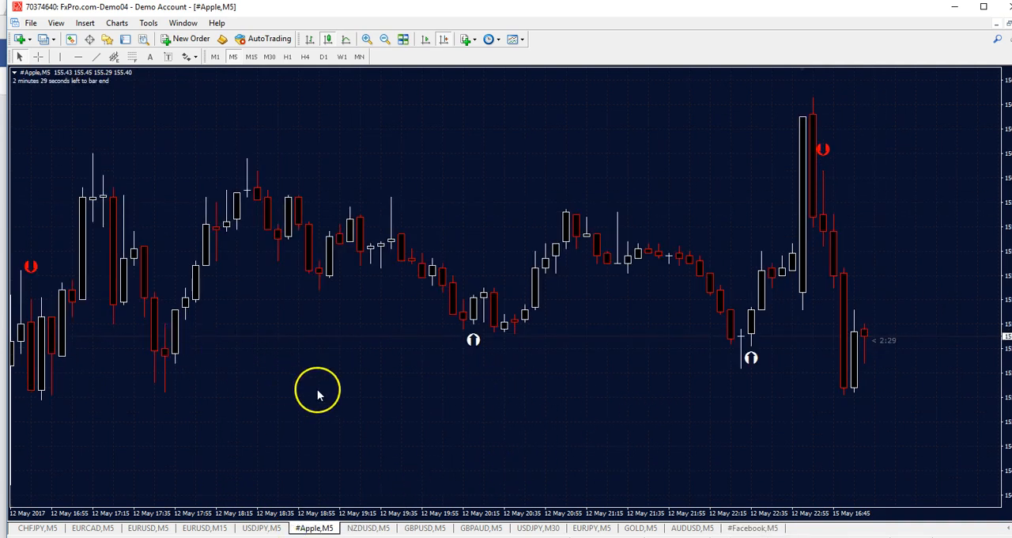
pyautogui.moveTo(478, 470)
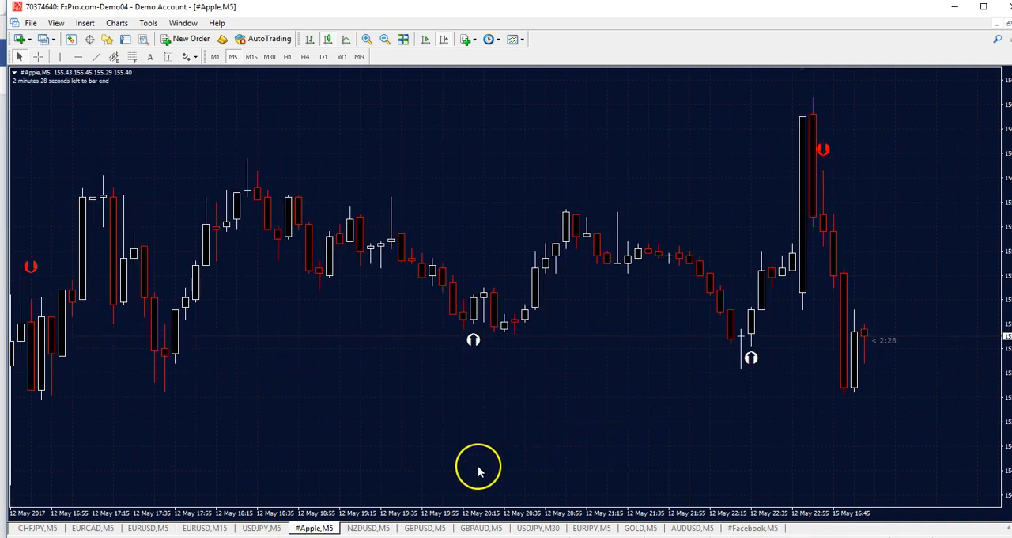
pyautogui.click(639, 527)
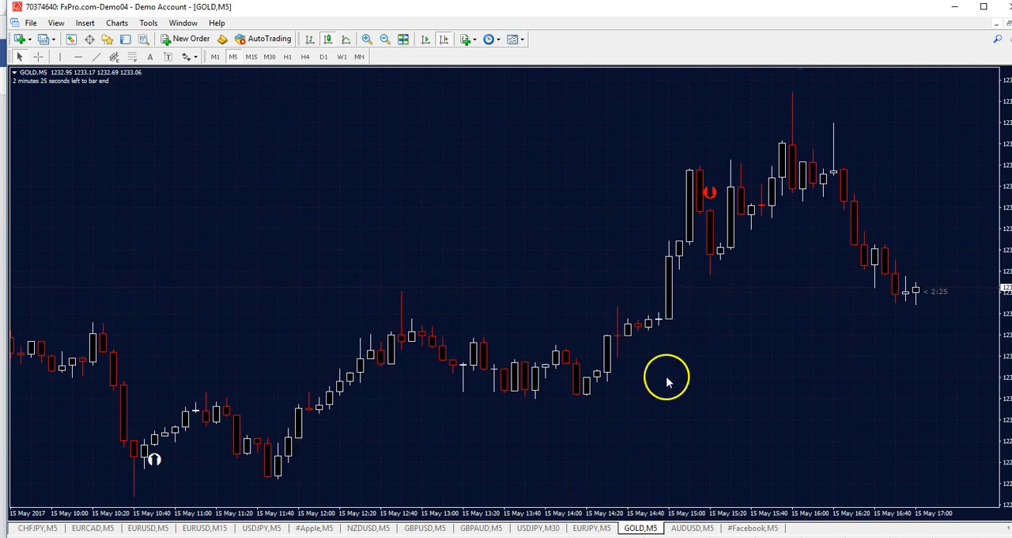
pyautogui.moveTo(757, 427)
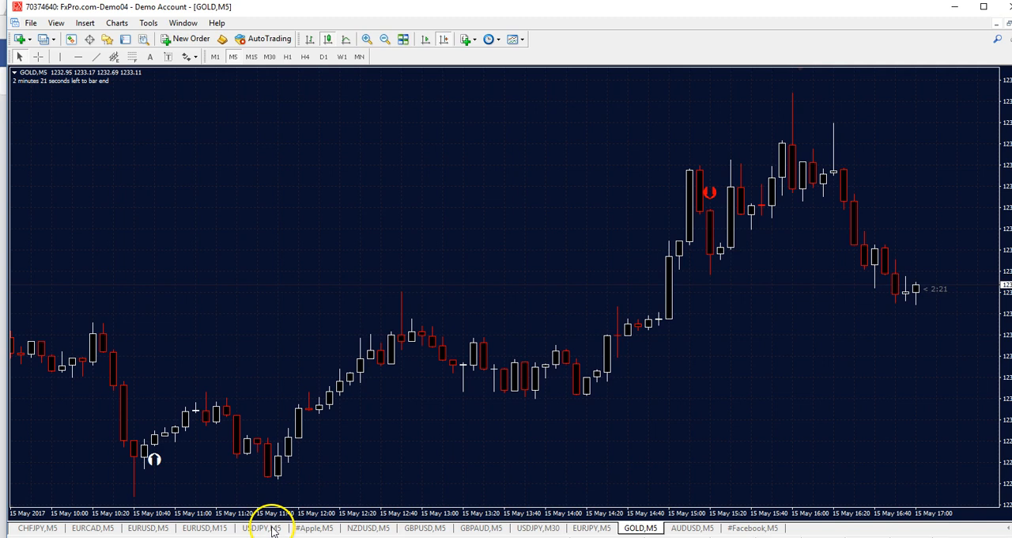
pyautogui.click(260, 528)
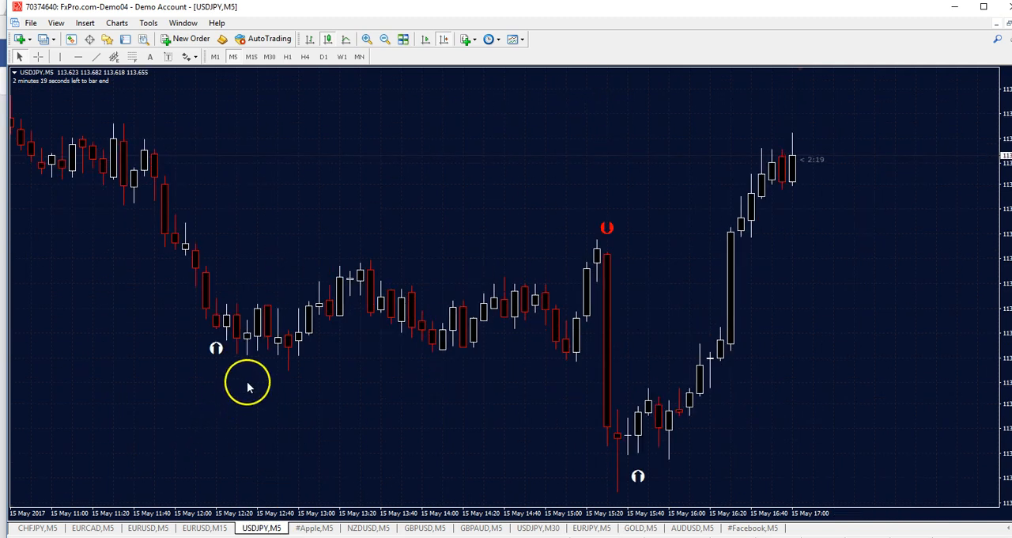
pyautogui.moveTo(528, 528)
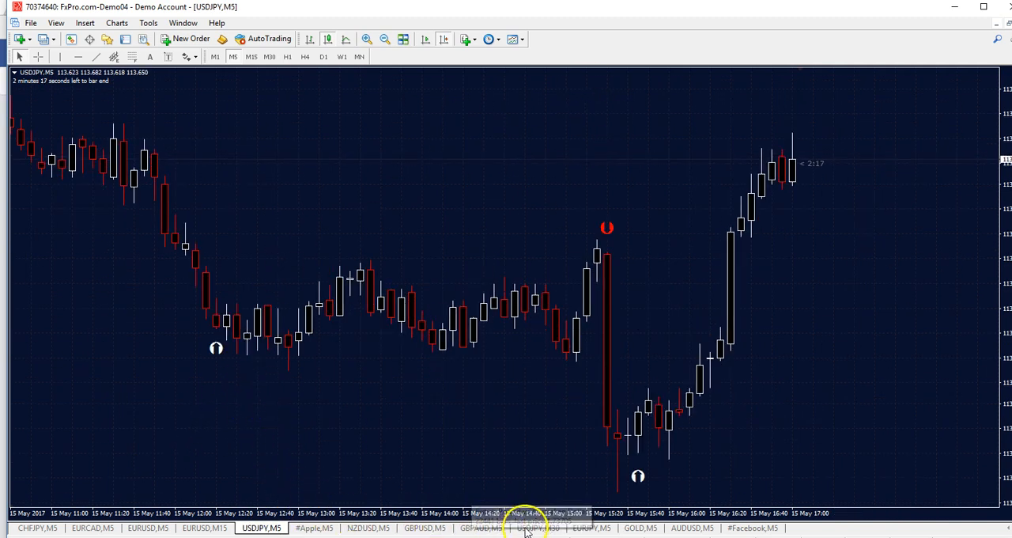
pyautogui.click(269, 56)
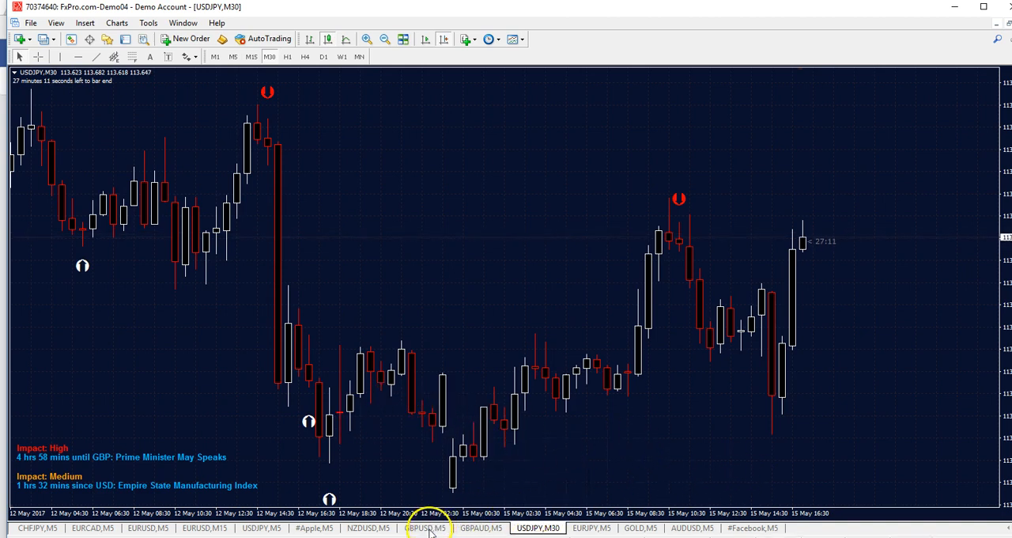
pyautogui.click(425, 527)
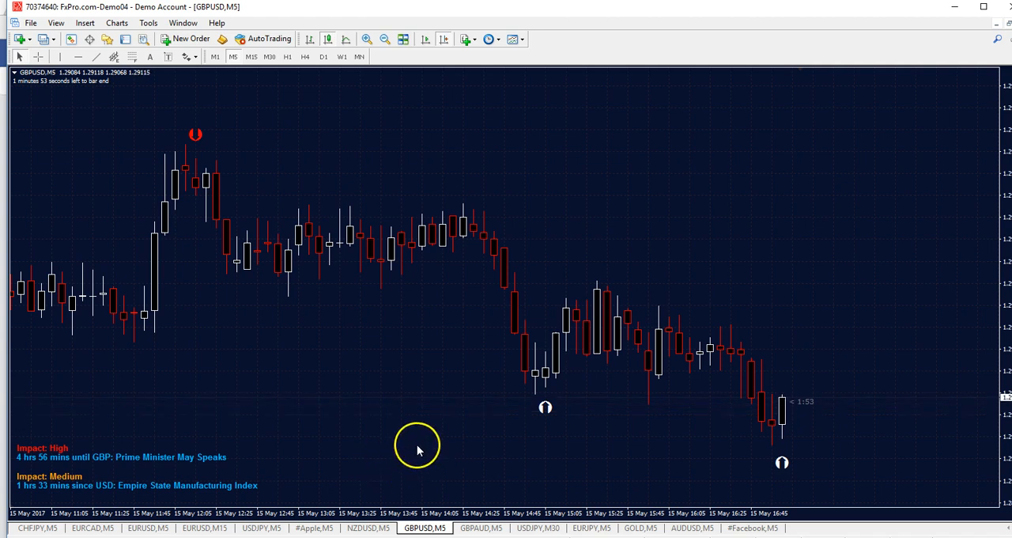
pyautogui.moveTo(406, 397)
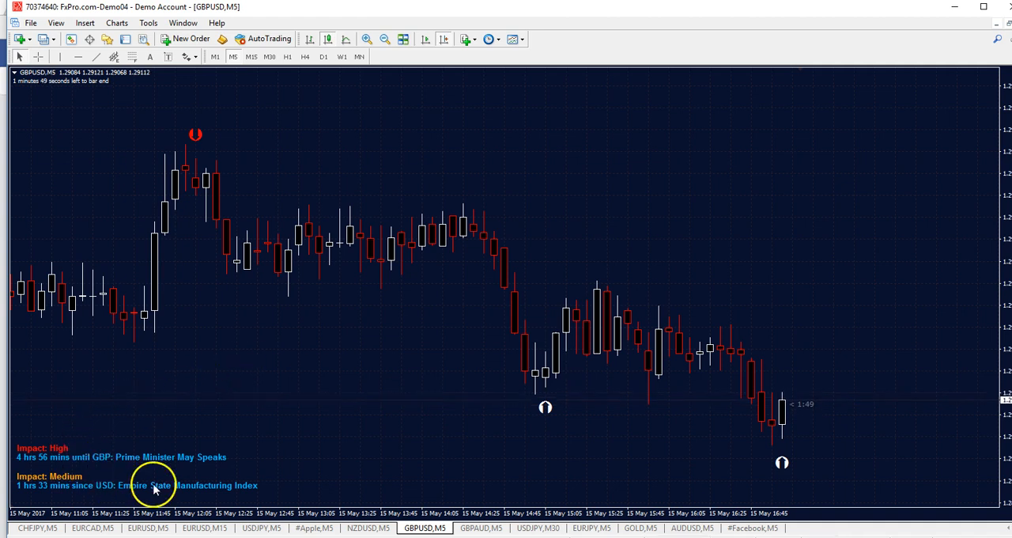
pyautogui.moveTo(387, 395)
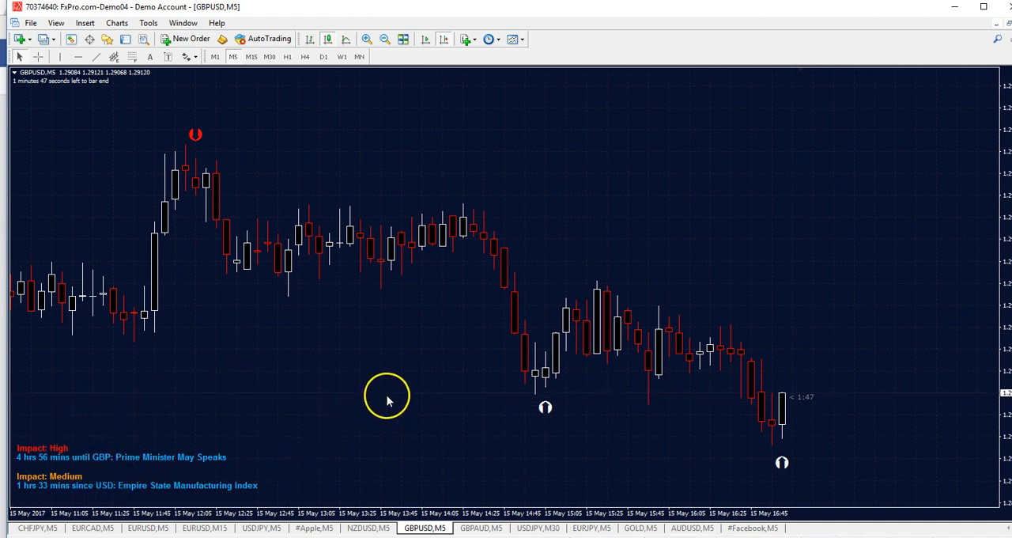
pyautogui.moveTo(411, 373)
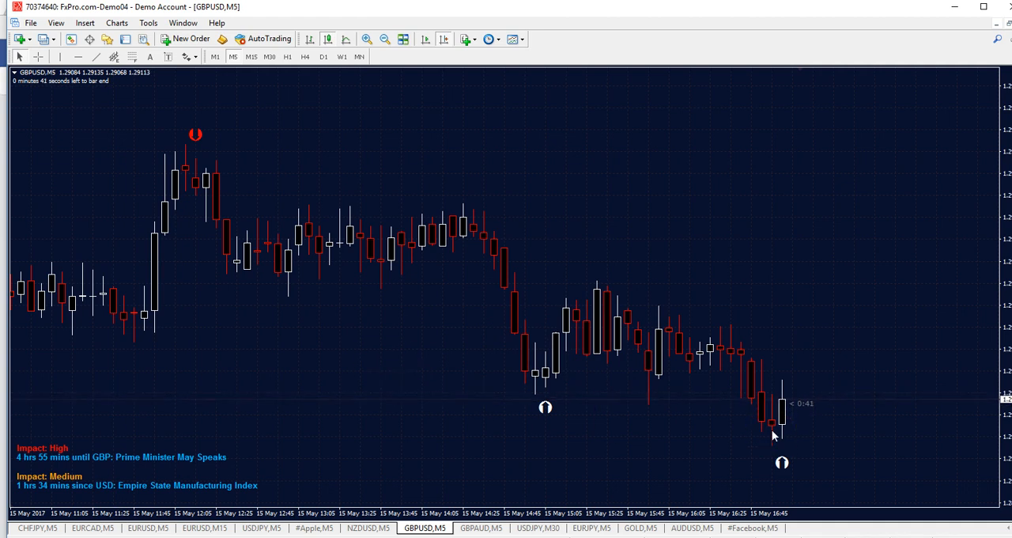
pyautogui.moveTo(788, 316)
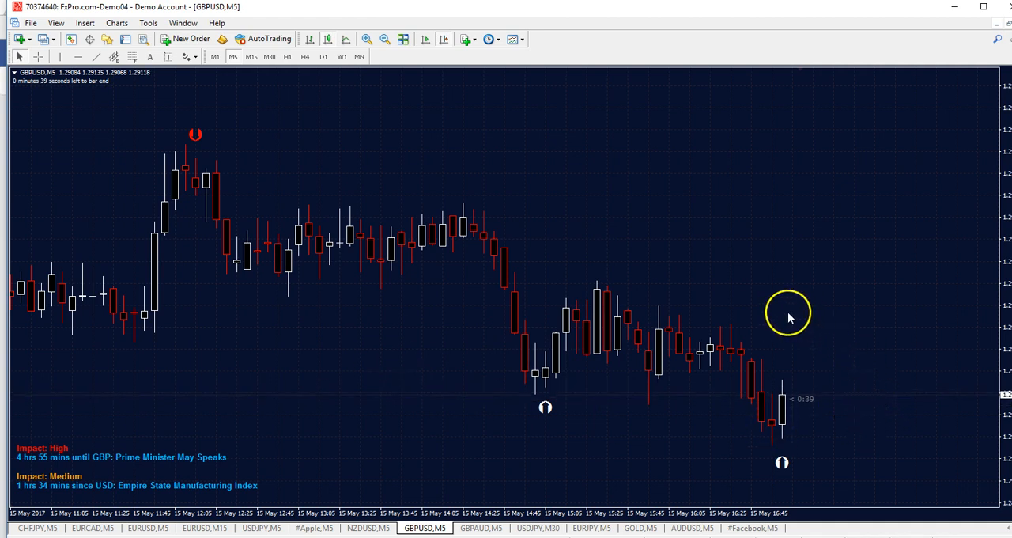
pyautogui.moveTo(365, 365)
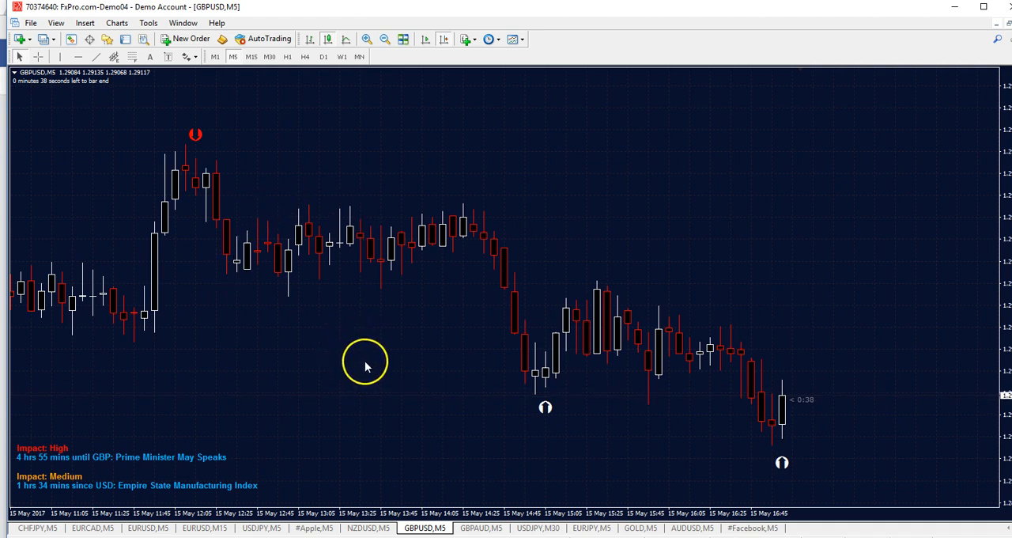
pyautogui.moveTo(423, 351)
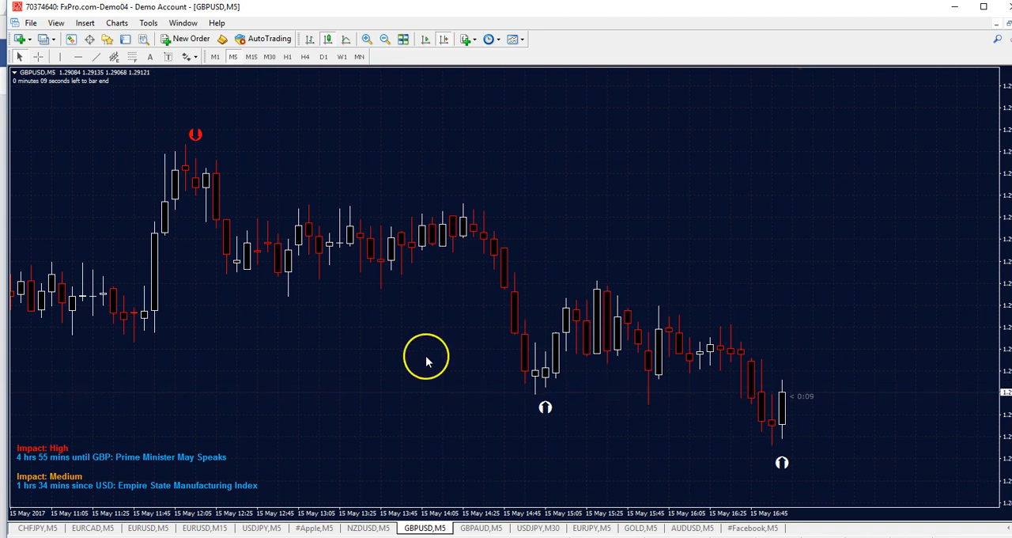
pyautogui.moveTo(415, 362)
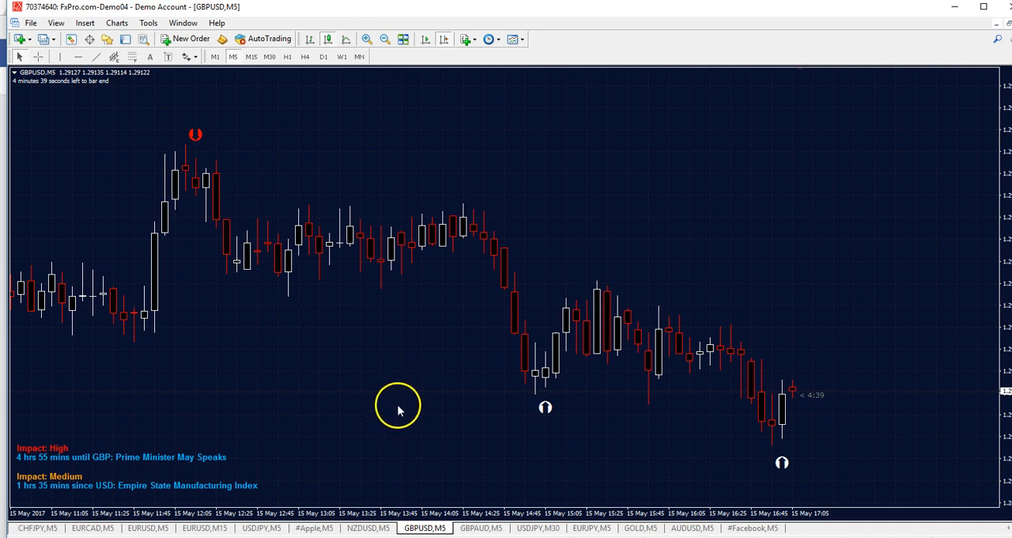
pyautogui.moveTo(289, 164)
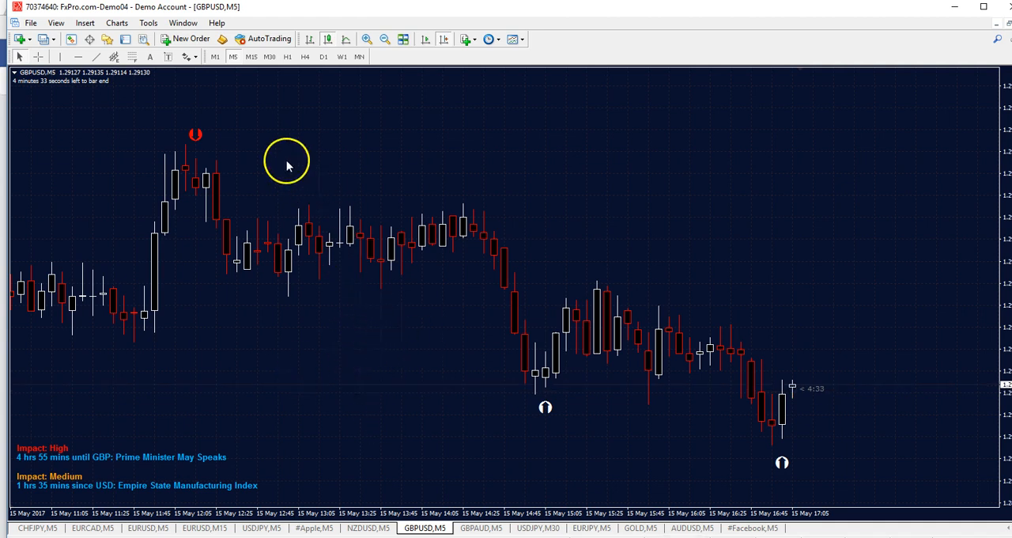
pyautogui.moveTo(310, 229)
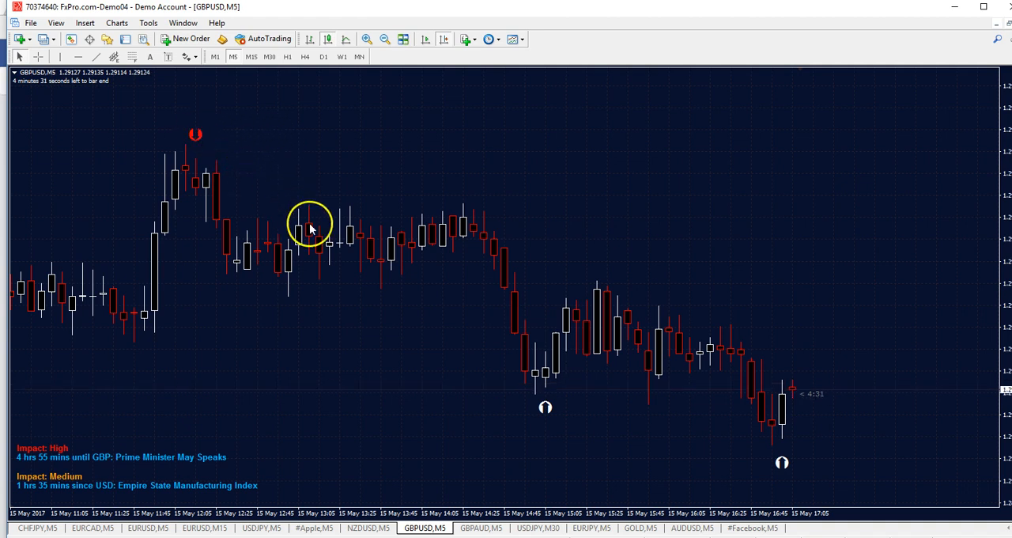
pyautogui.moveTo(804, 464)
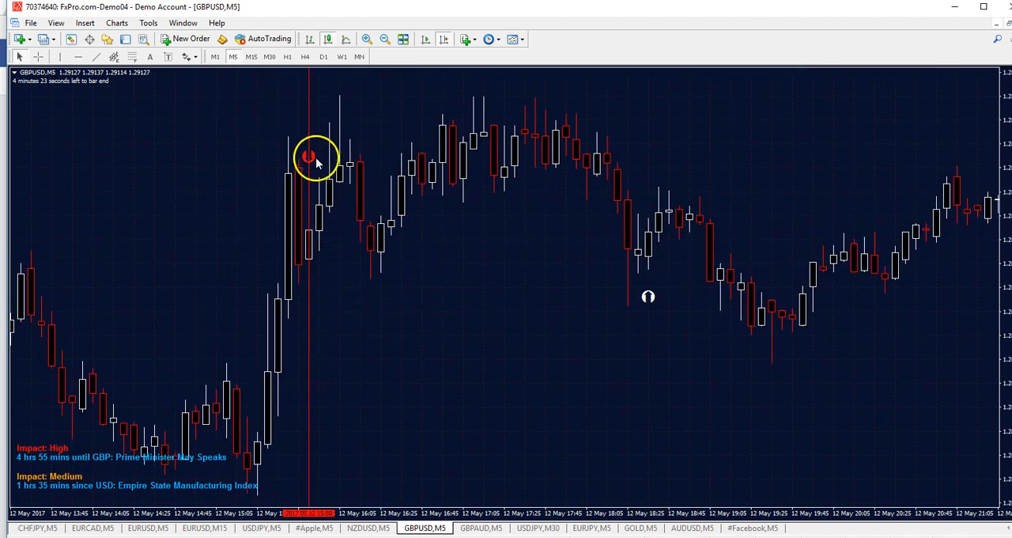
pyautogui.moveTo(318, 257)
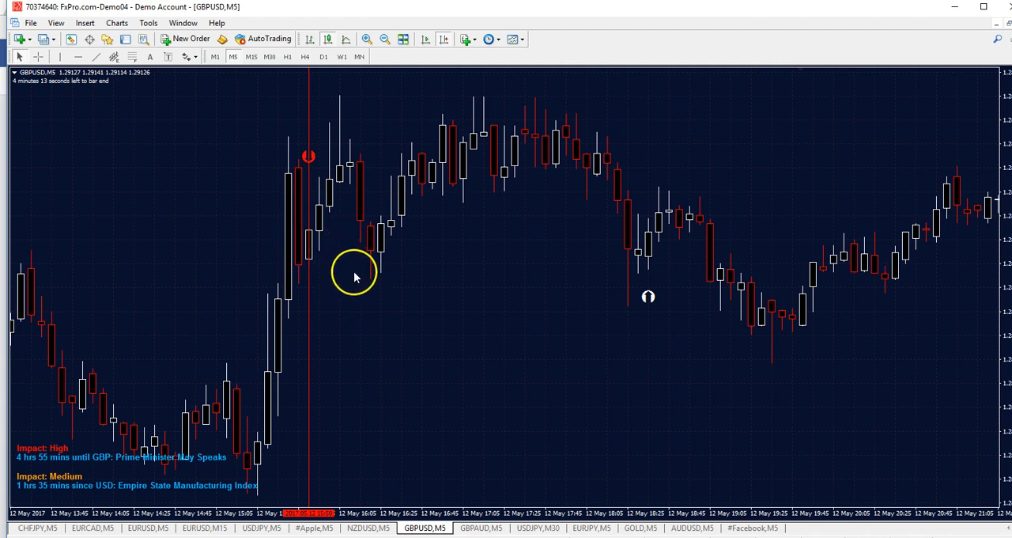
pyautogui.moveTo(668, 306)
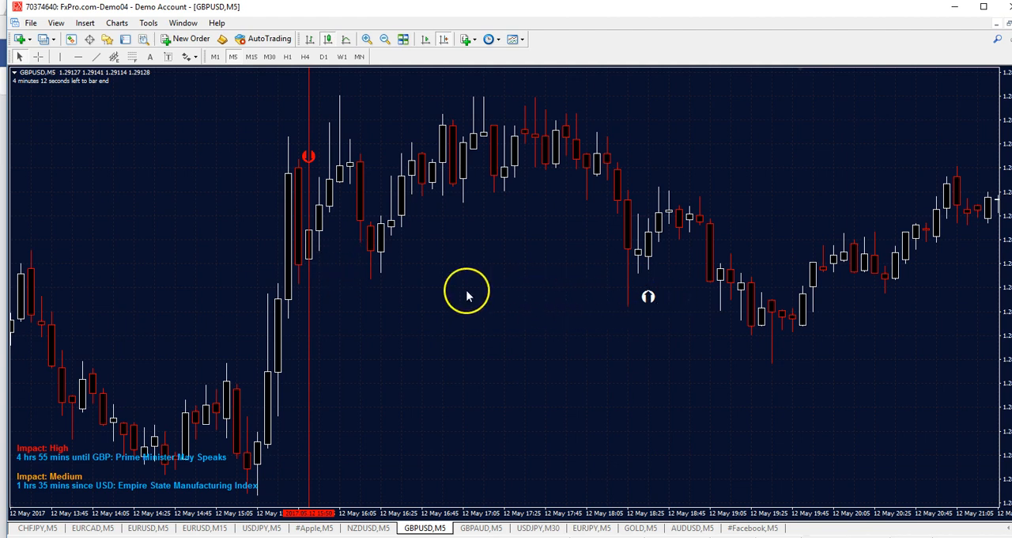
pyautogui.moveTo(304, 154)
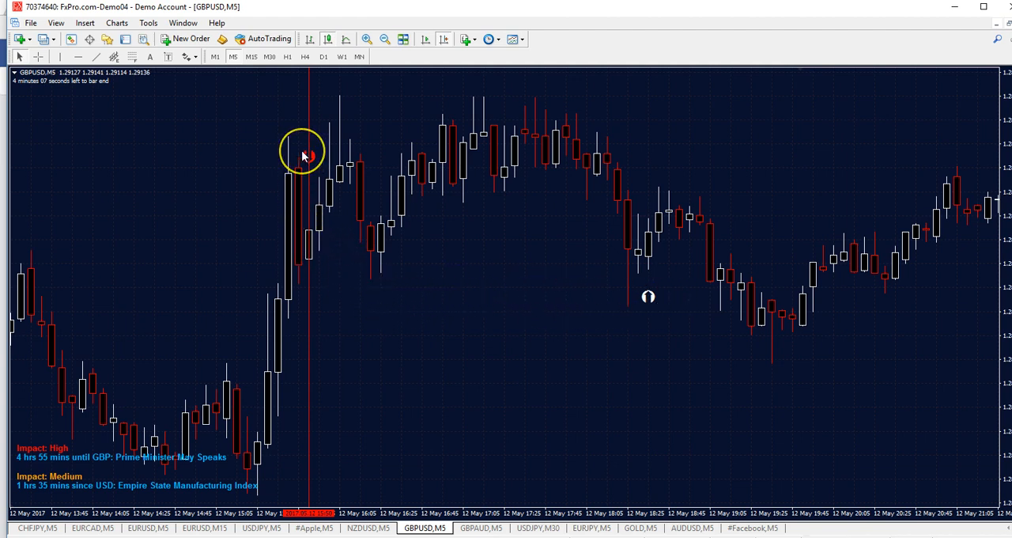
pyautogui.moveTo(332, 239)
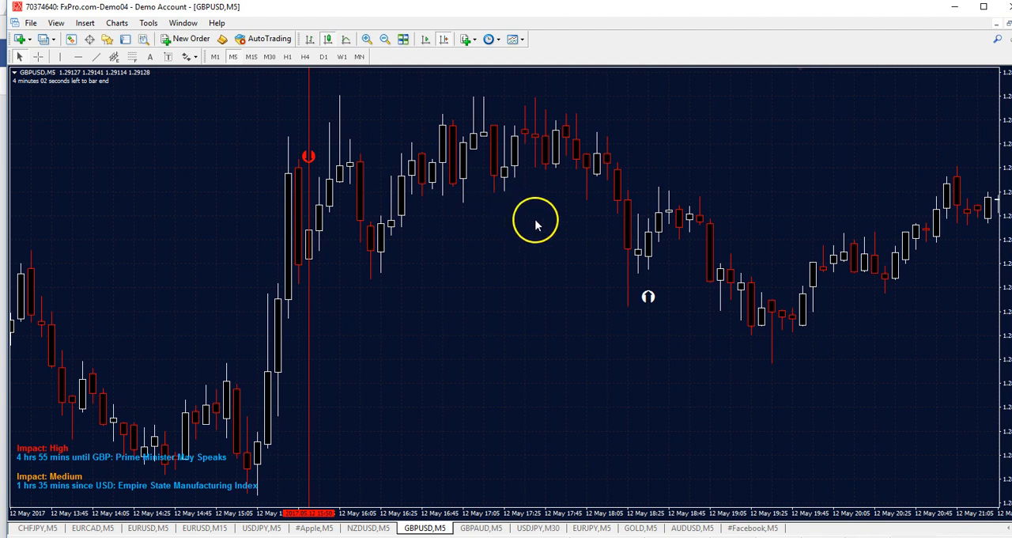
pyautogui.moveTo(610, 332)
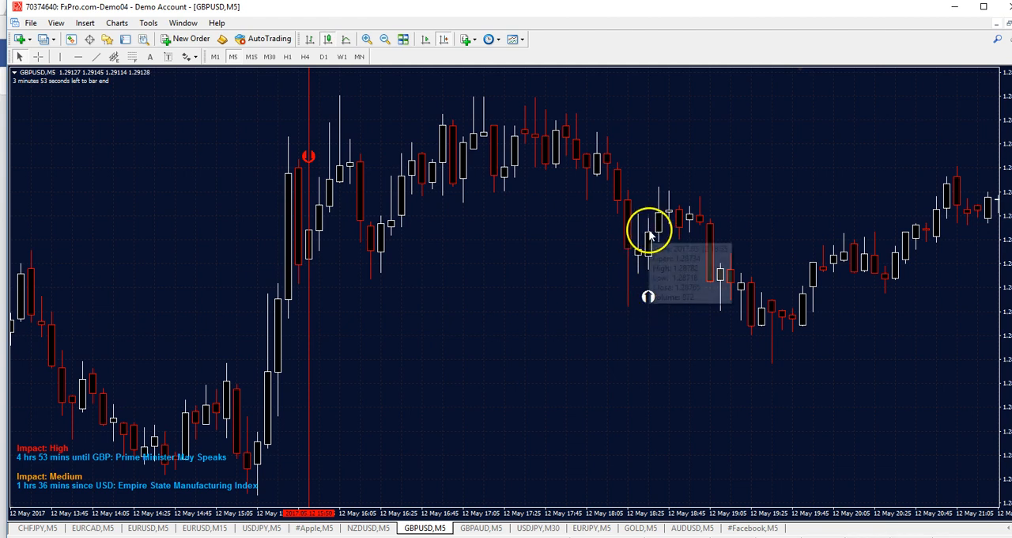
pyautogui.moveTo(598, 337)
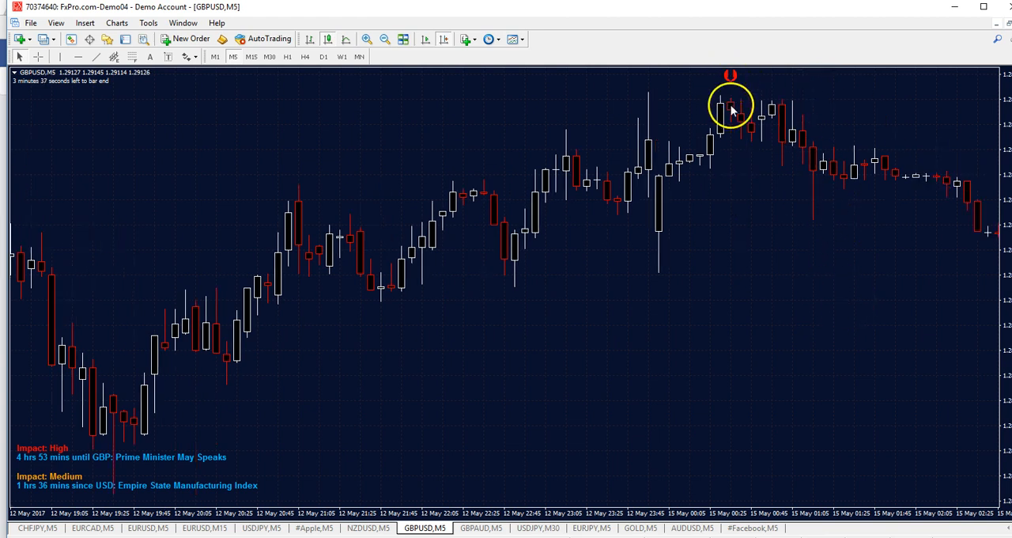
pyautogui.moveTo(683, 324)
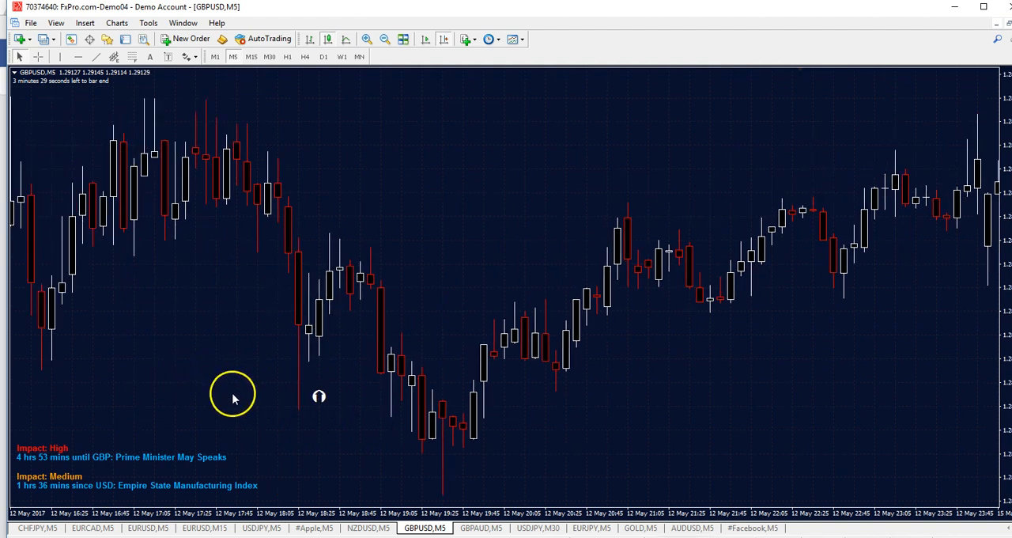
pyautogui.moveTo(328, 411)
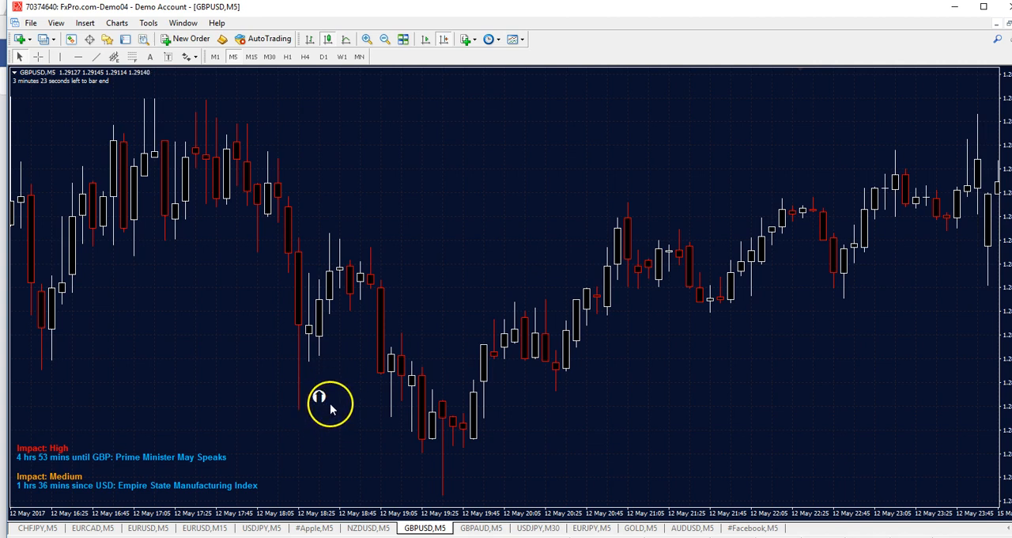
pyautogui.moveTo(326, 405)
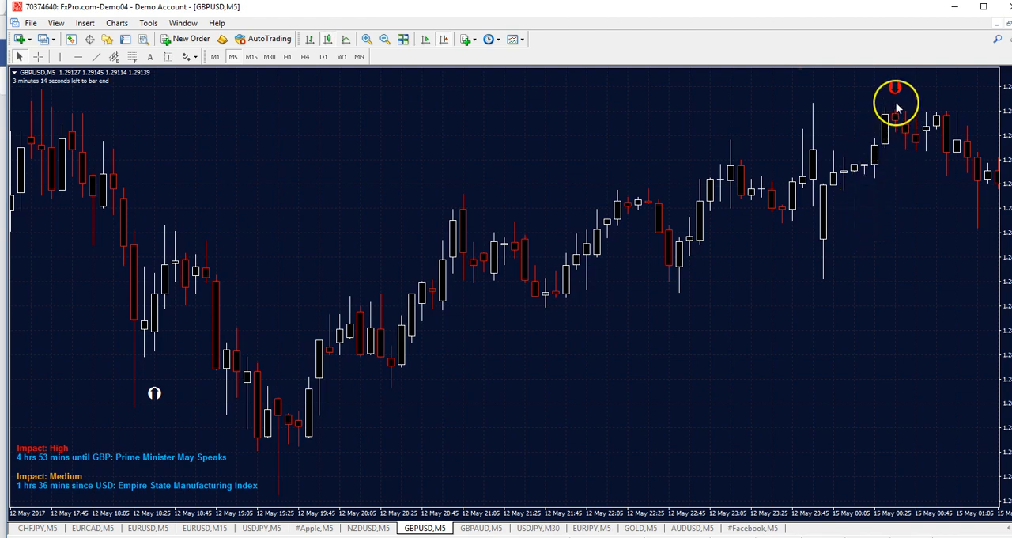
pyautogui.moveTo(686, 395)
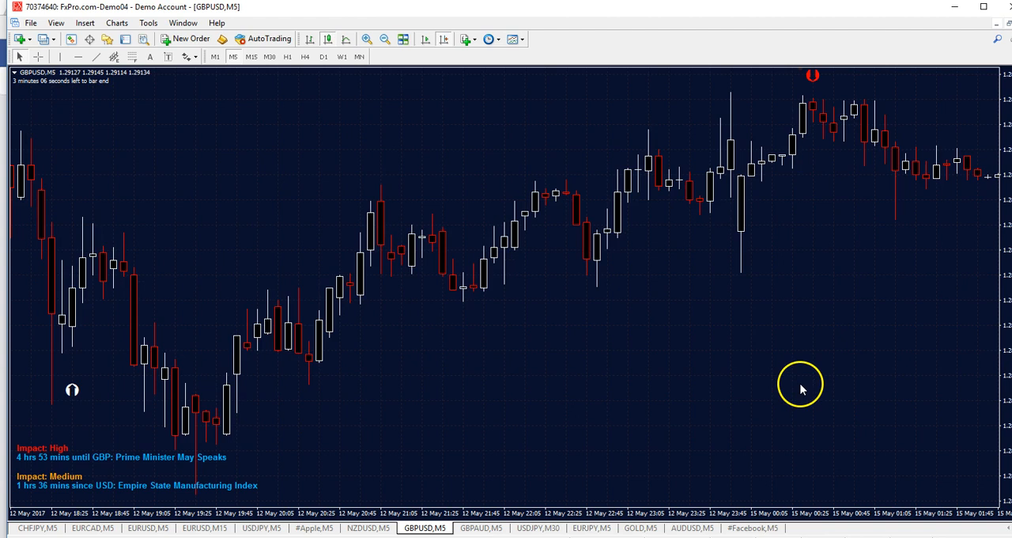
pyautogui.hscroll(3)
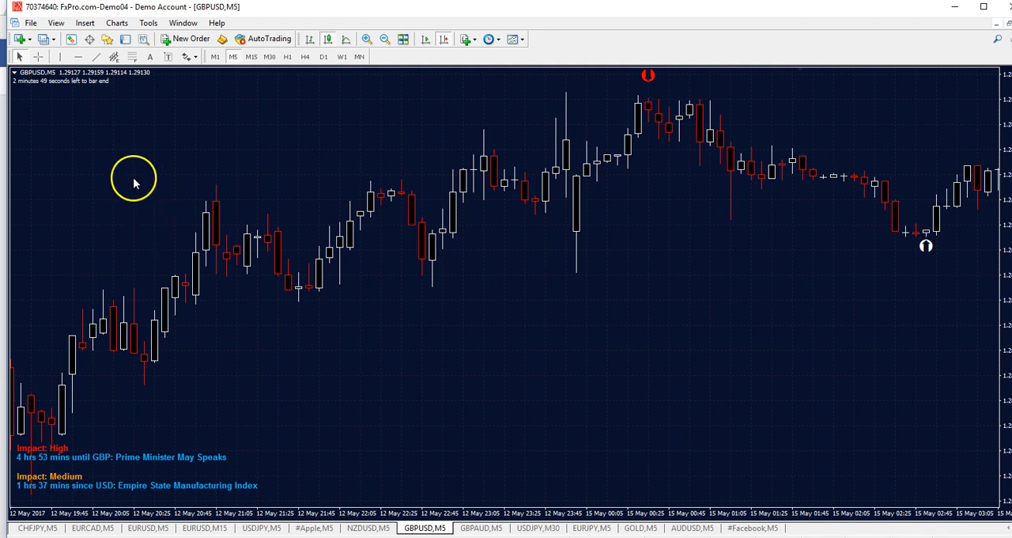
pyautogui.moveTo(135, 178)
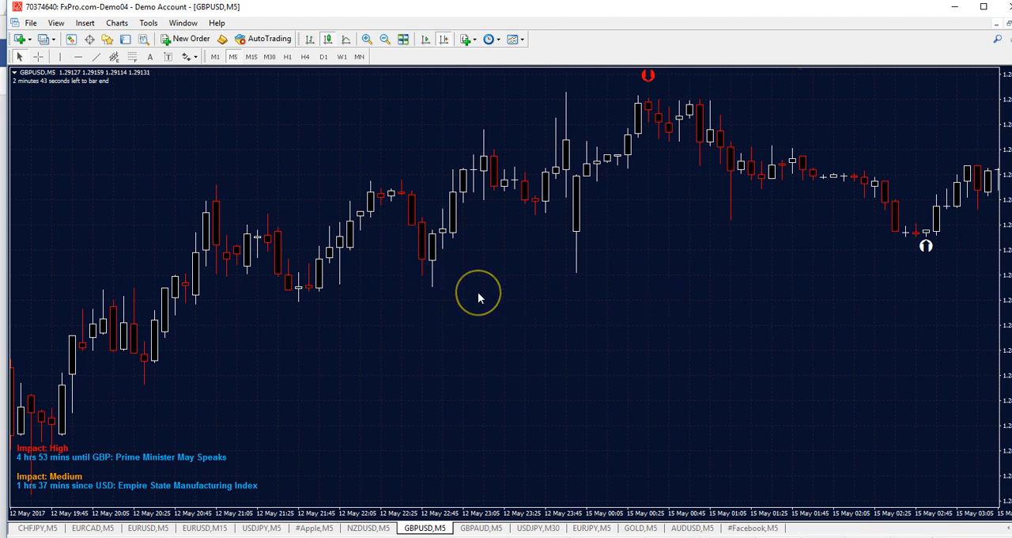
pyautogui.moveTo(558, 356)
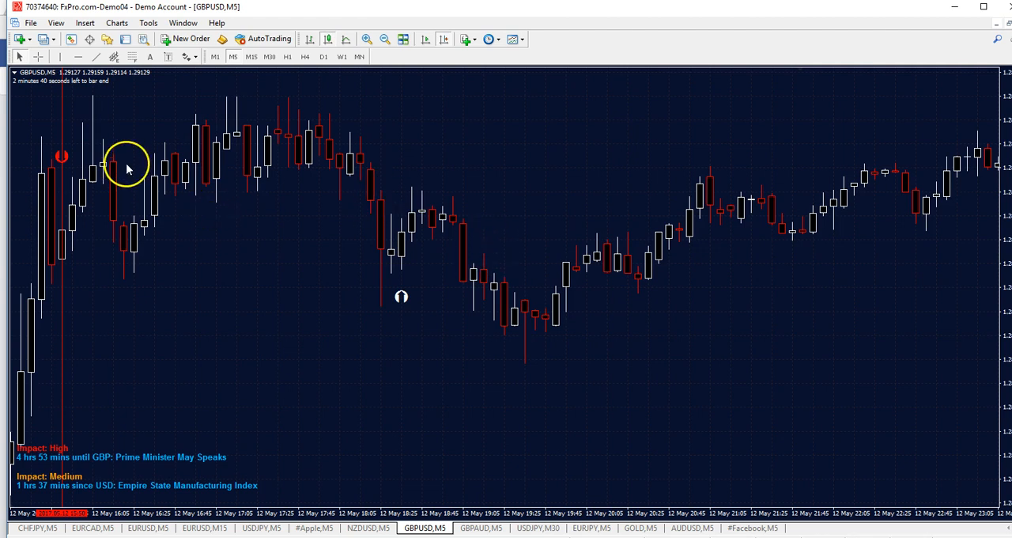
pyautogui.moveTo(443, 360)
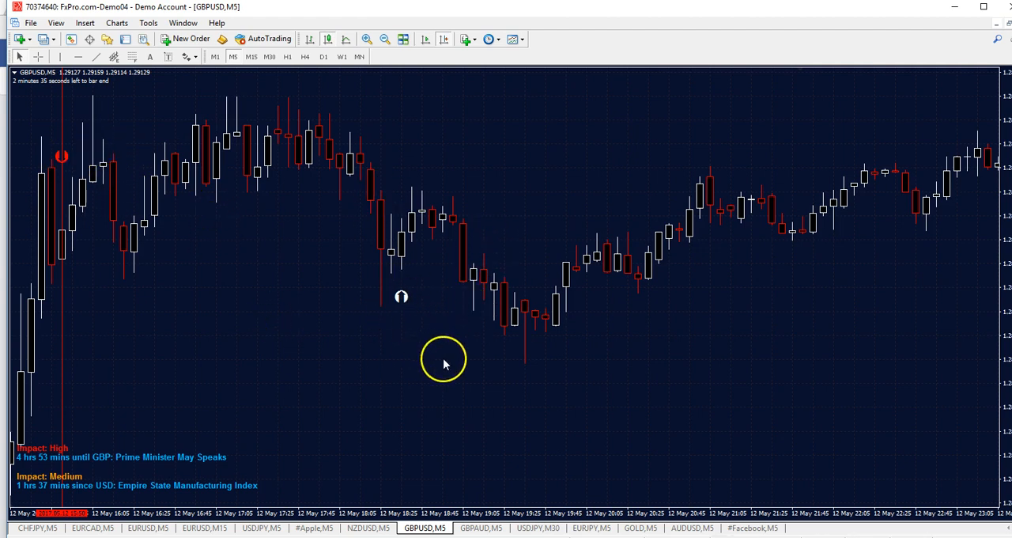
pyautogui.moveTo(233, 316)
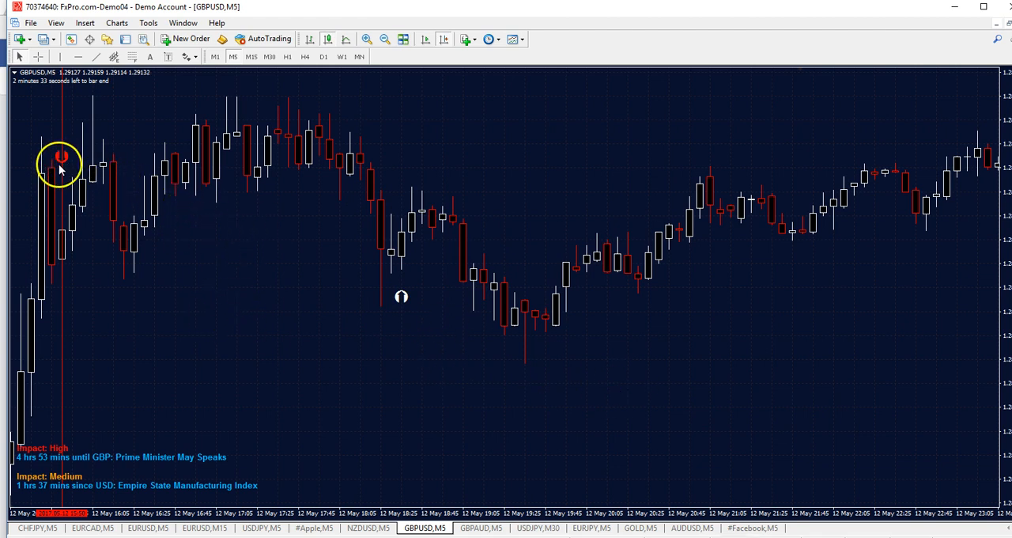
pyautogui.moveTo(411, 309)
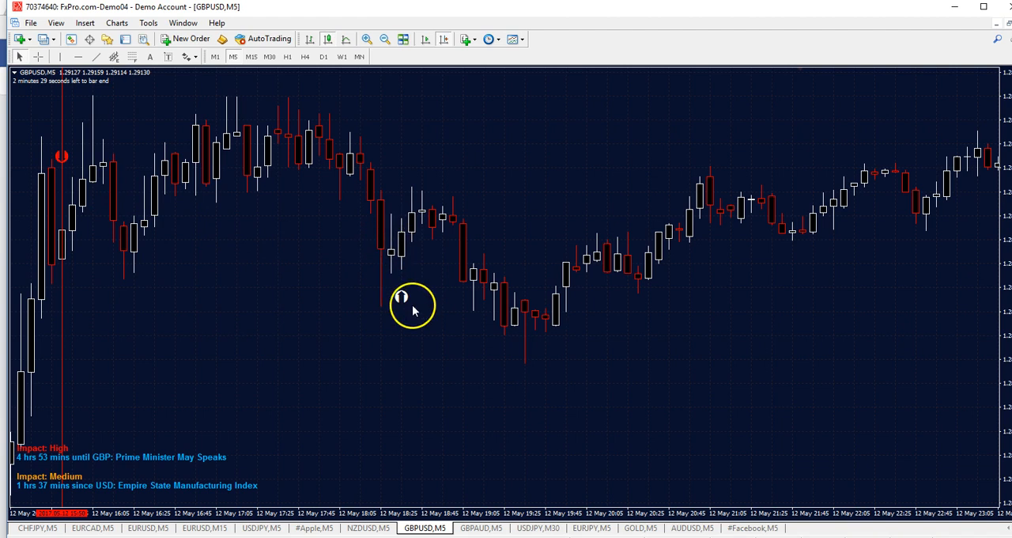
pyautogui.moveTo(410, 310)
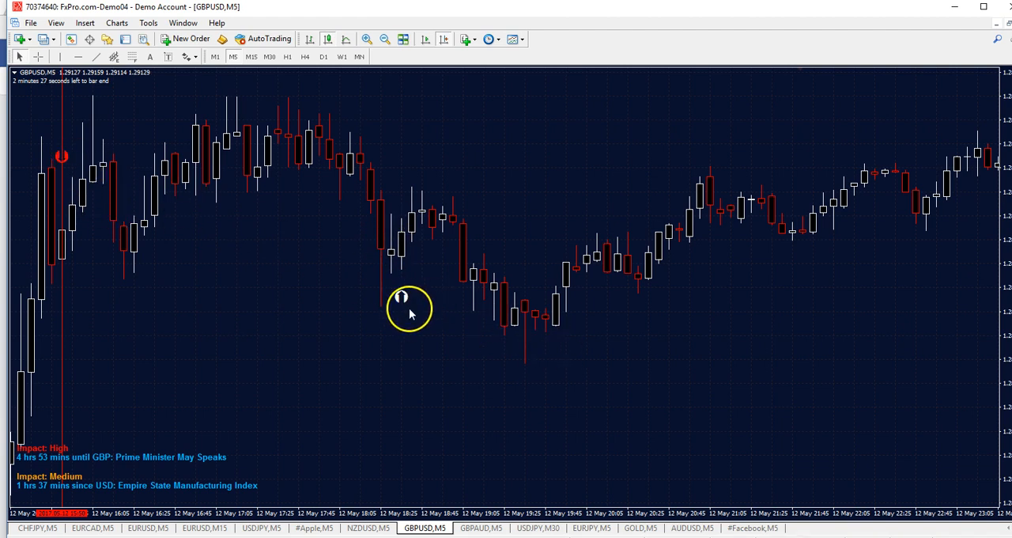
pyautogui.moveTo(597, 372)
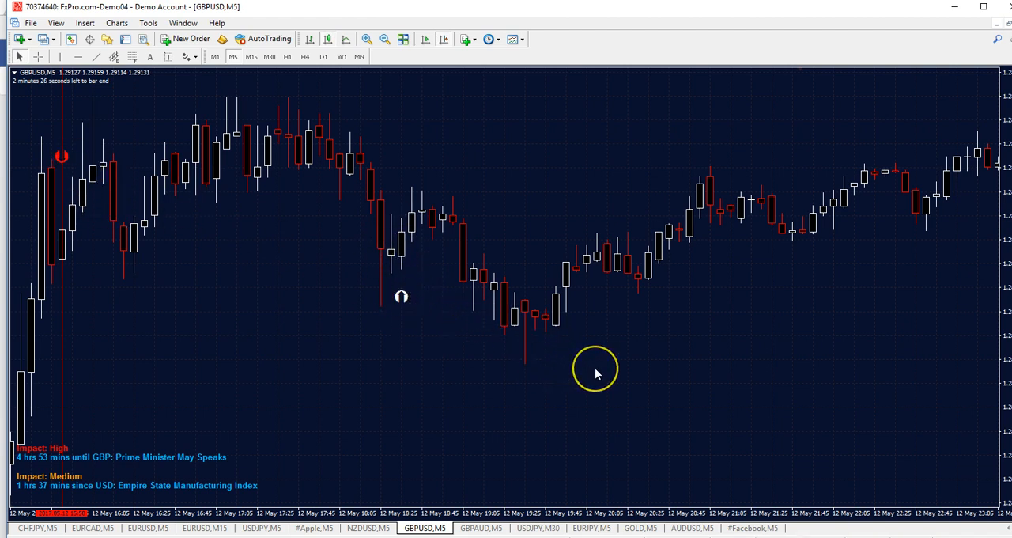
pyautogui.moveTo(126, 209)
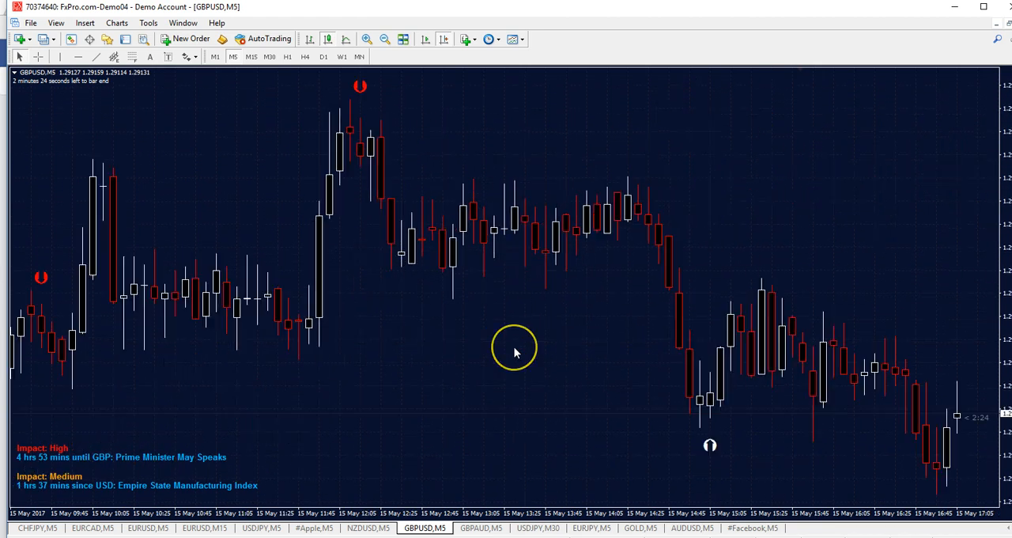
pyautogui.moveTo(905, 241)
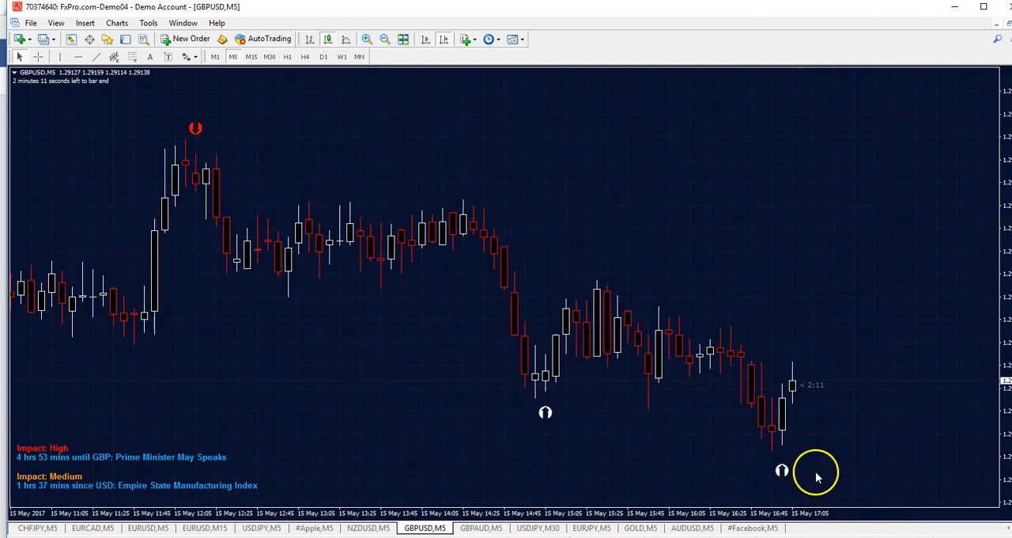
pyautogui.moveTo(797, 430)
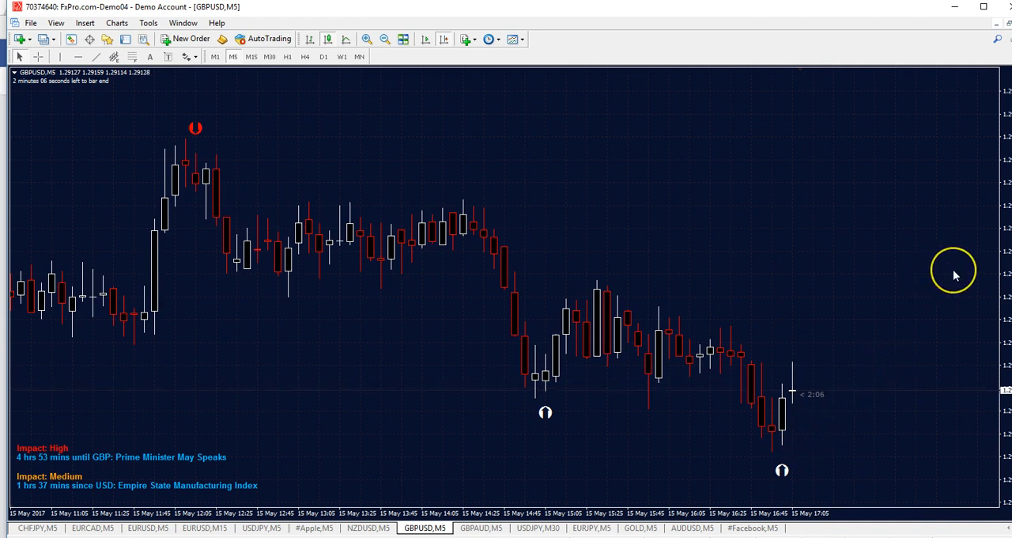
pyautogui.moveTo(955, 275)
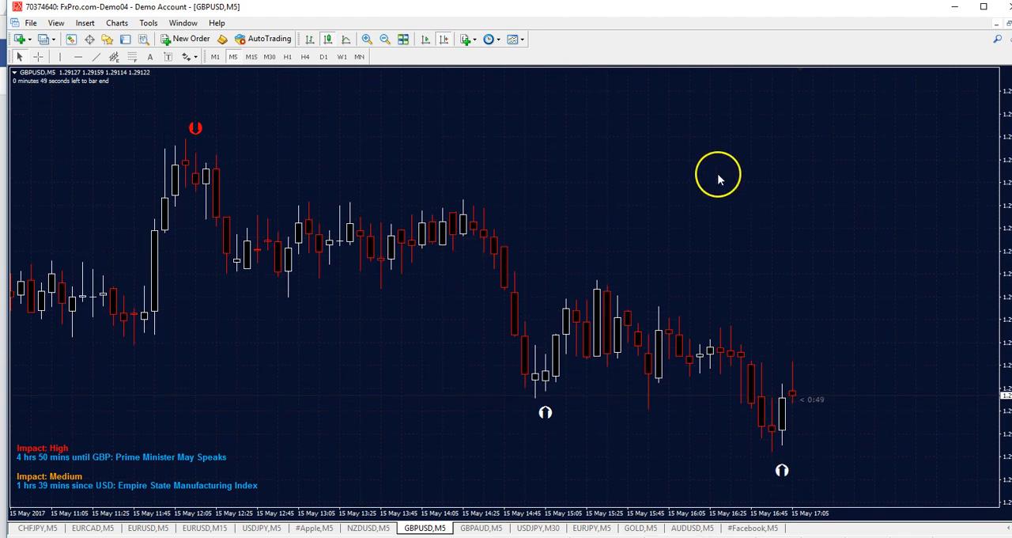
pyautogui.moveTo(709, 226)
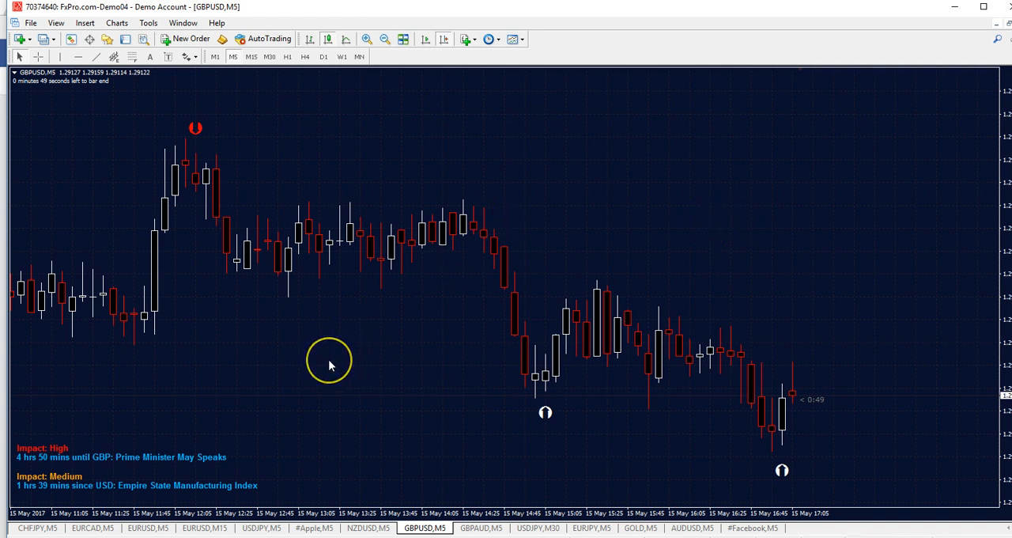
pyautogui.moveTo(331, 365)
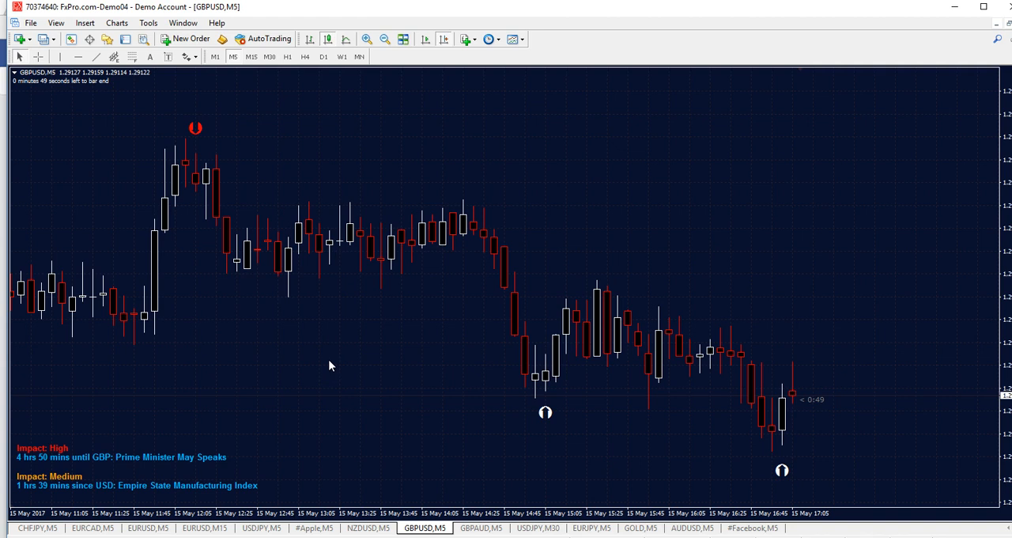